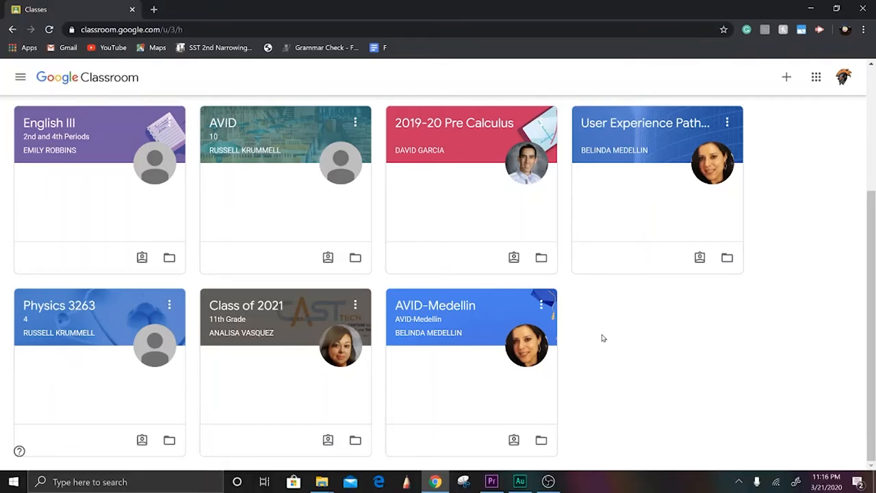
Enter the Class of 2021 class card from the Classroom home page.
left_click(246, 306)
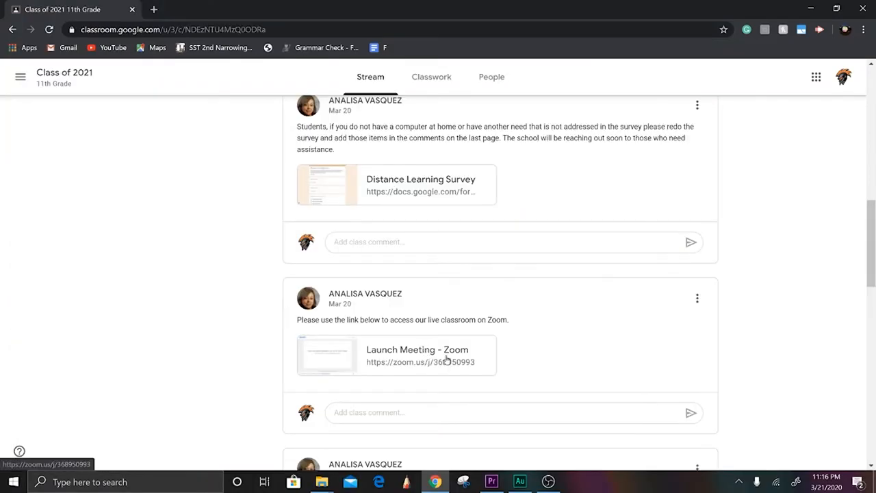
Launch the 'Launch Meeting - Zoom' link and join via Open Zoom in the app.
left_click(417, 355)
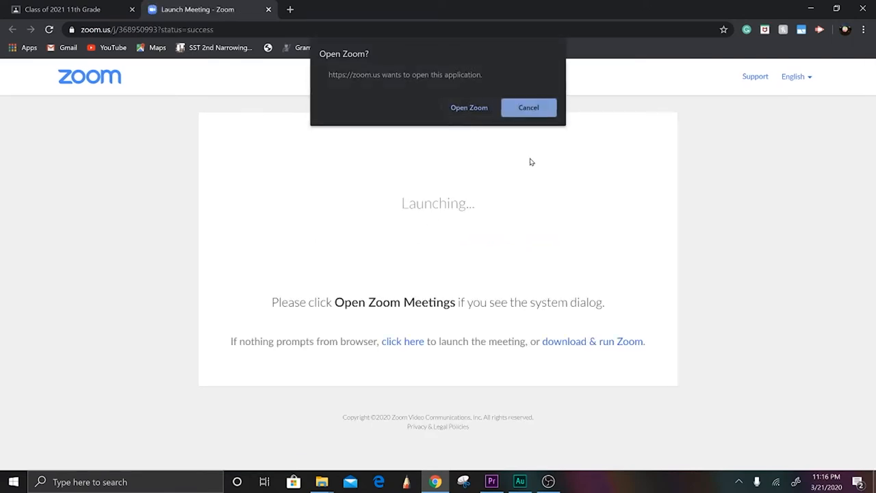
mouse_move(605, 353)
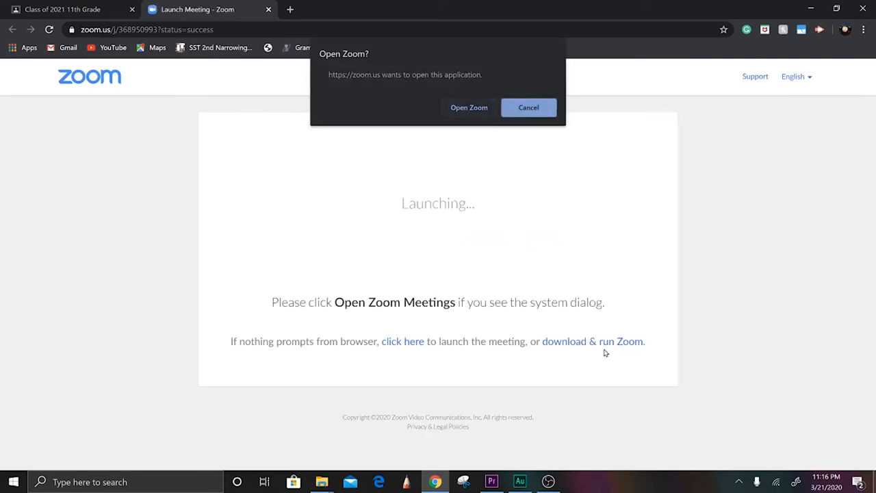
left_click(528, 107)
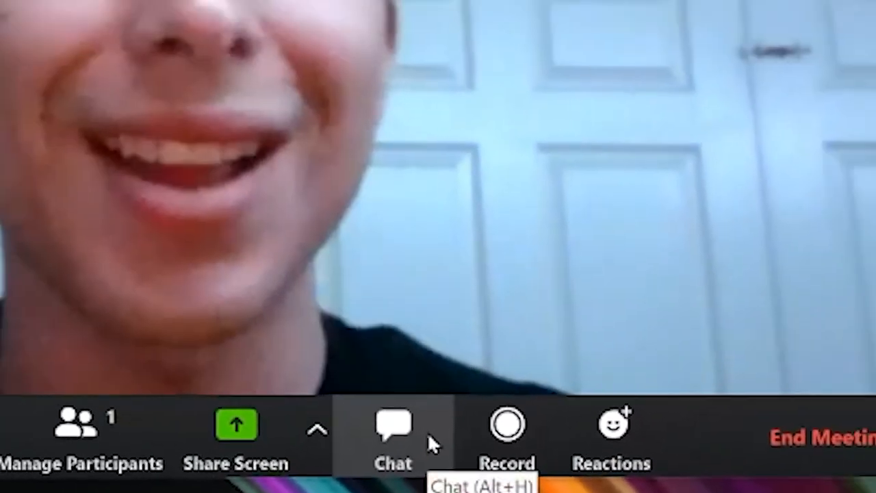
Send 'hey' to everyone in group chat, then start End Meeting to show the End/Leave prompt.
left_click(394, 433)
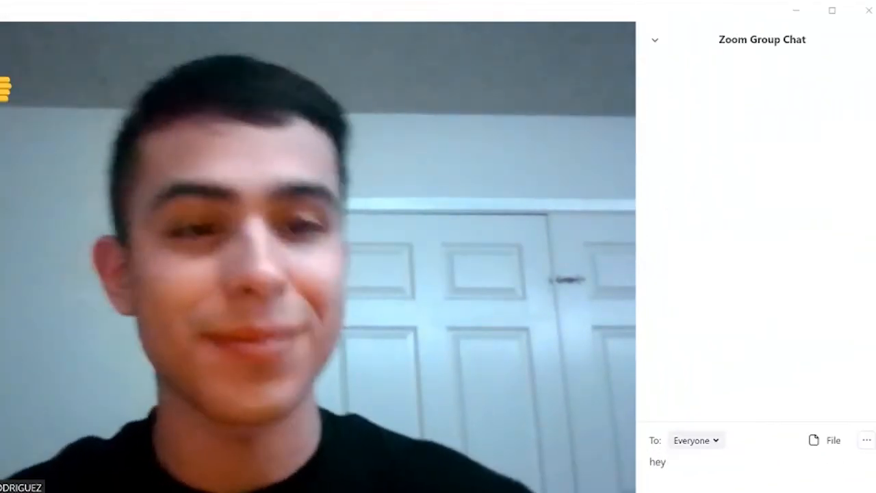
left_click(280, 472)
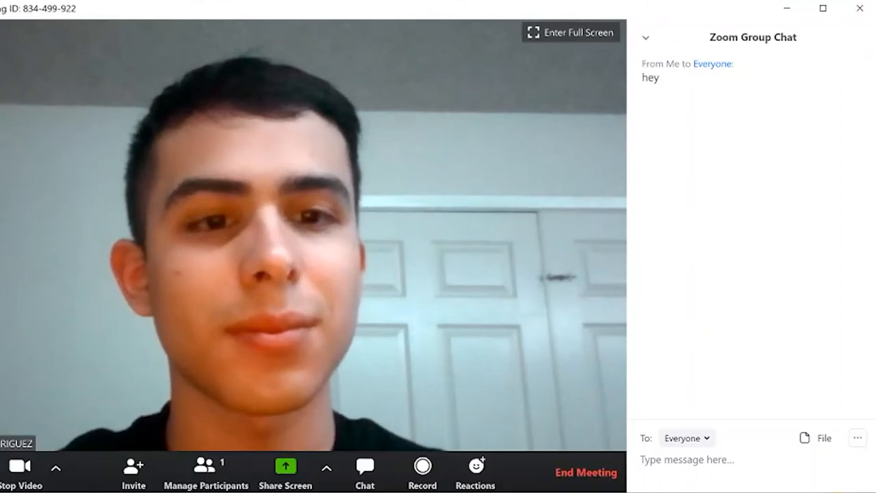
left_click(586, 472)
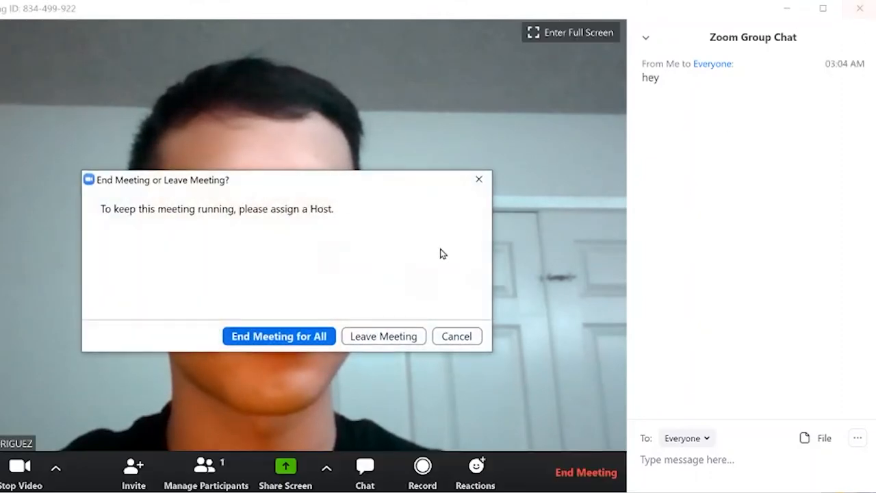